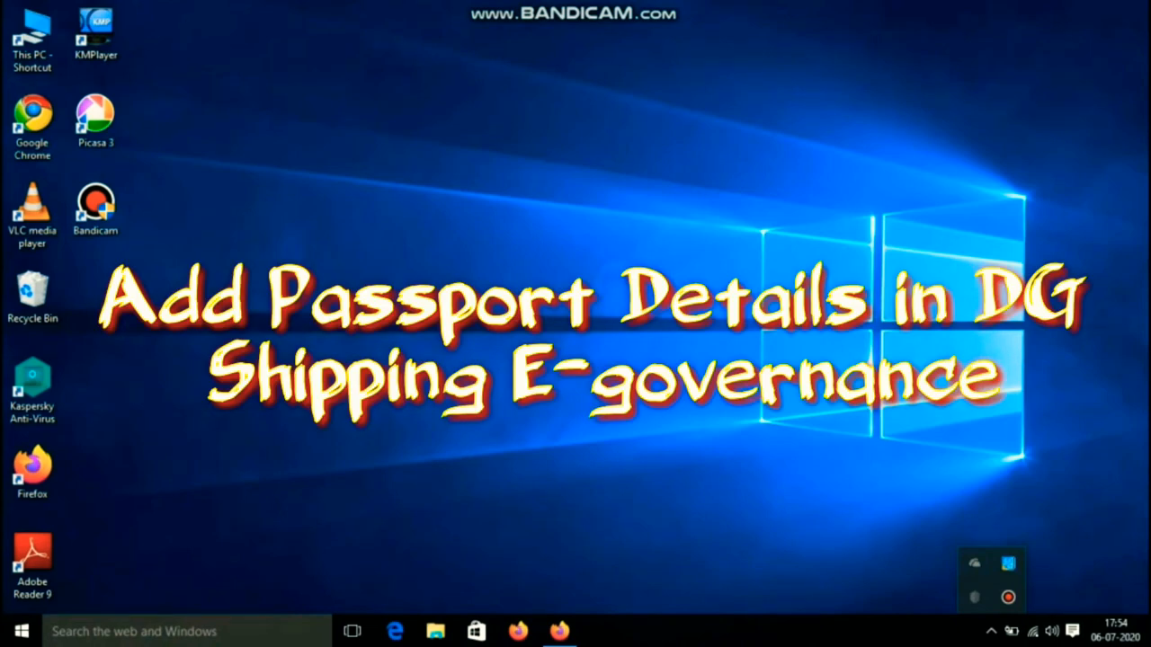
# Launch Firefox, search Google for 'egovernance' and scroll to the DG Shipping result.
pyautogui.click(33, 468)
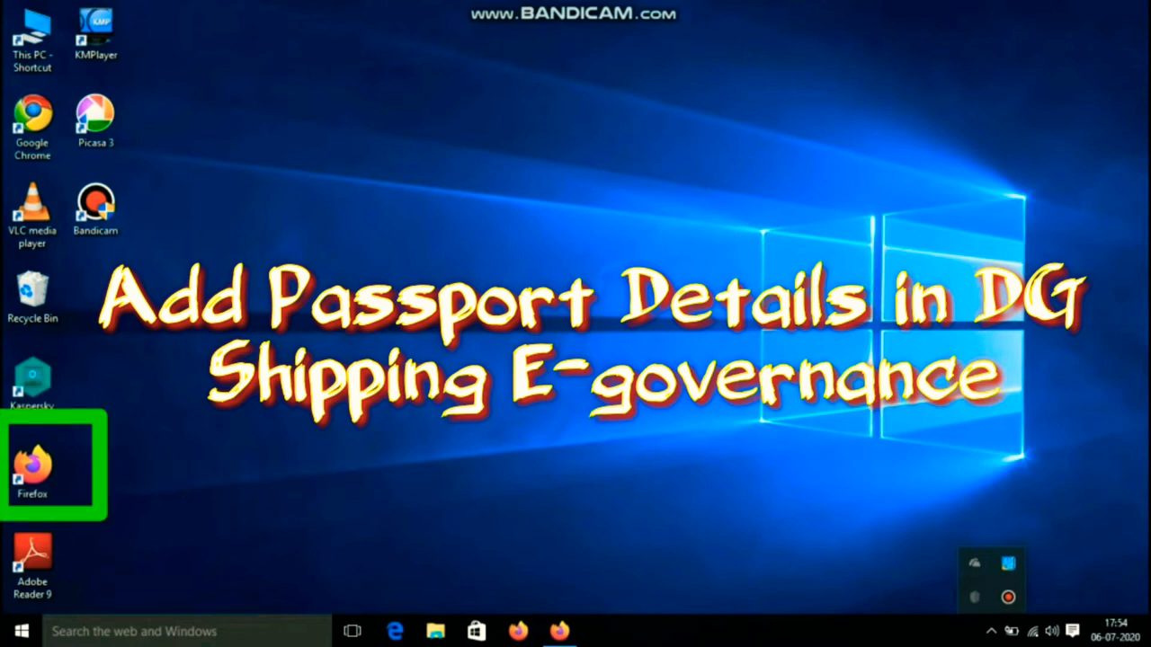
pyautogui.doubleClick(33, 463)
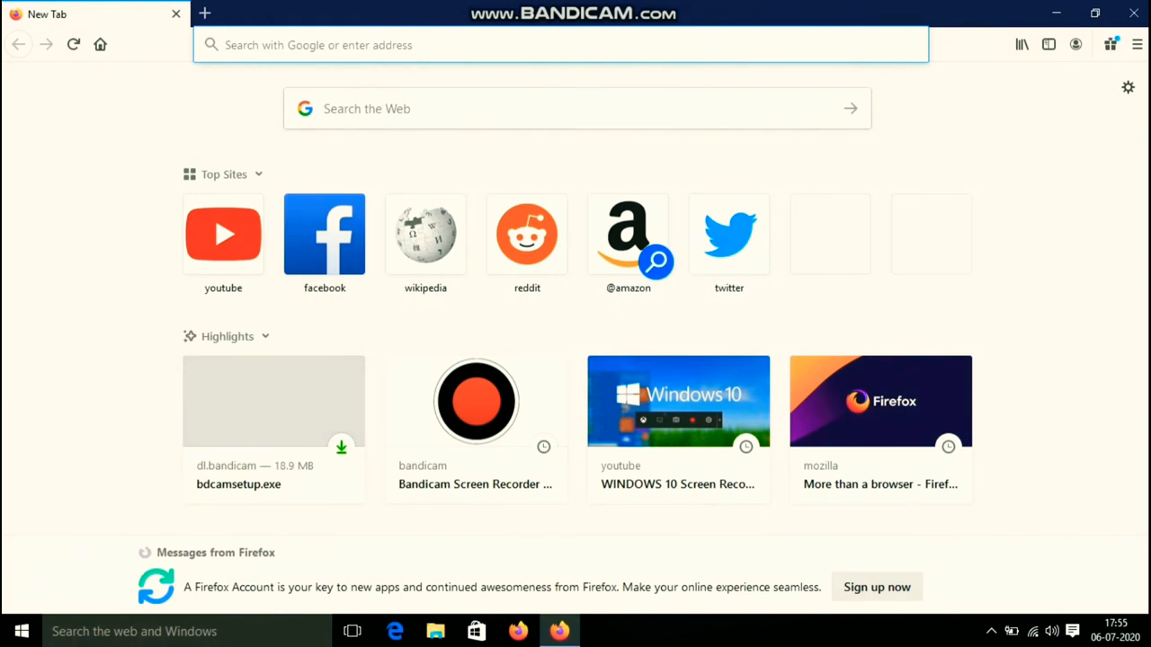
pyautogui.write('e')
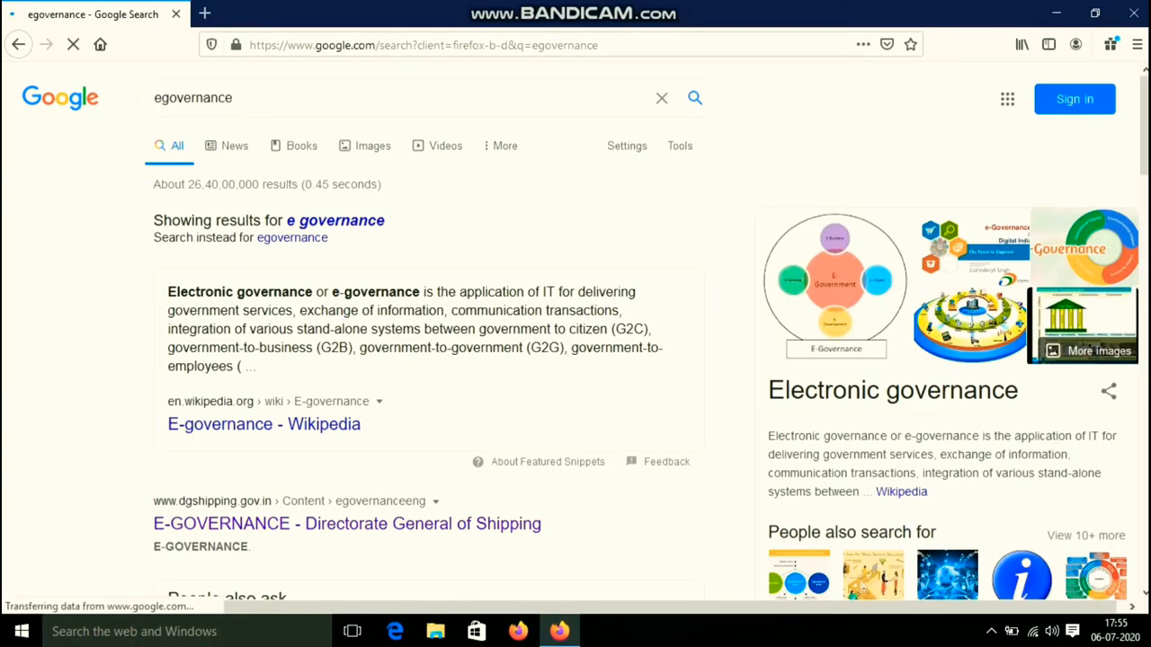
pyautogui.scroll(-3)
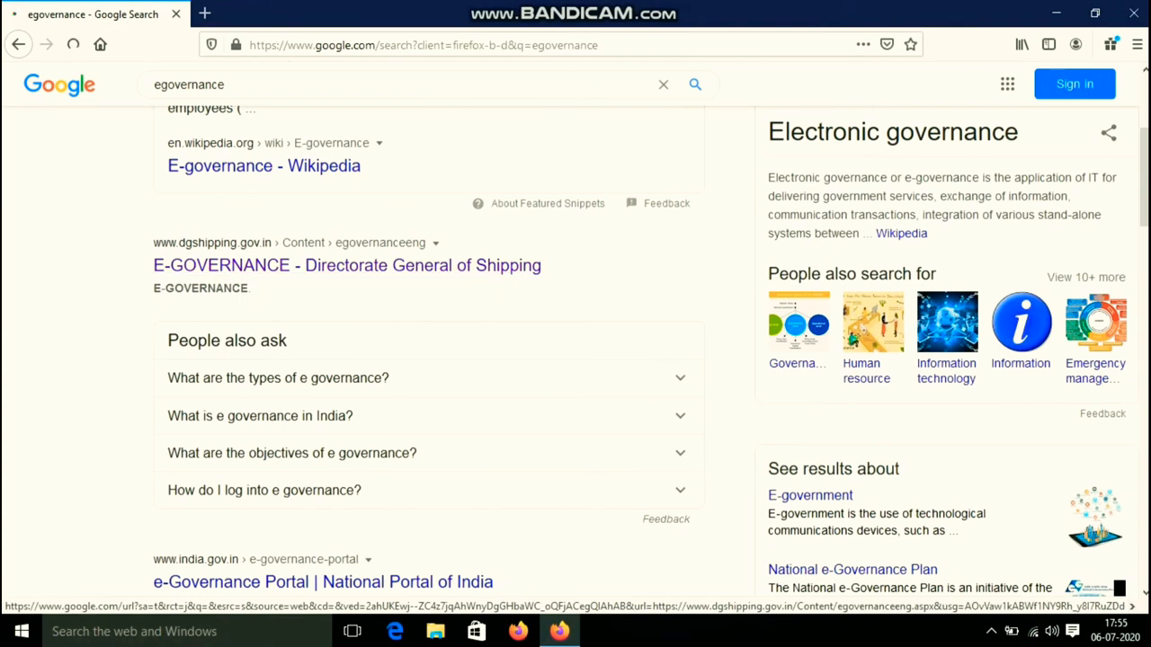
# Open the DG Shipping E-GOVERNANCE result and scroll to the e-Samudra portal modules.
pyautogui.click(346, 264)
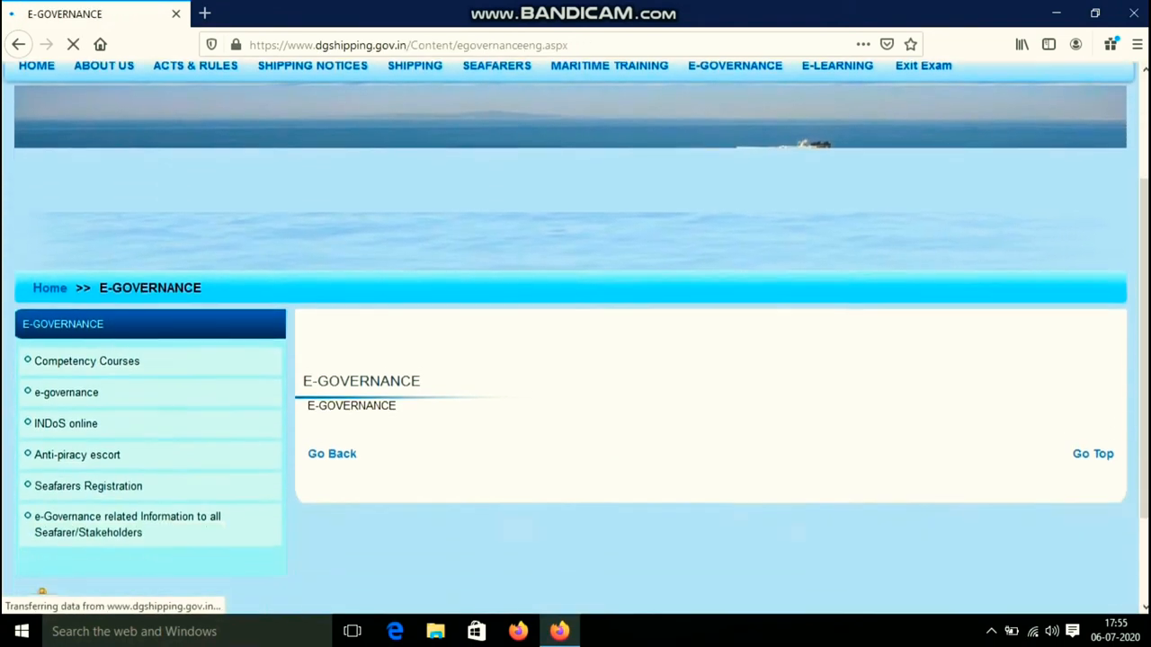
pyautogui.scroll(-3)
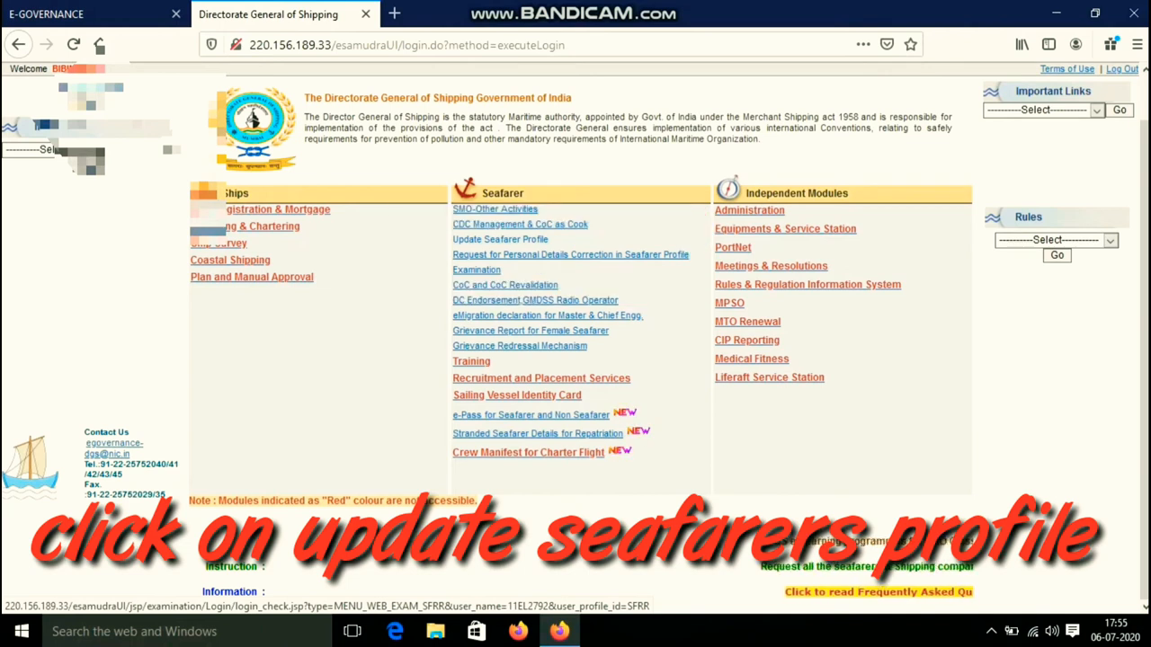
# Open Update Seafarer Profile from the Seafarer module.
pyautogui.click(500, 240)
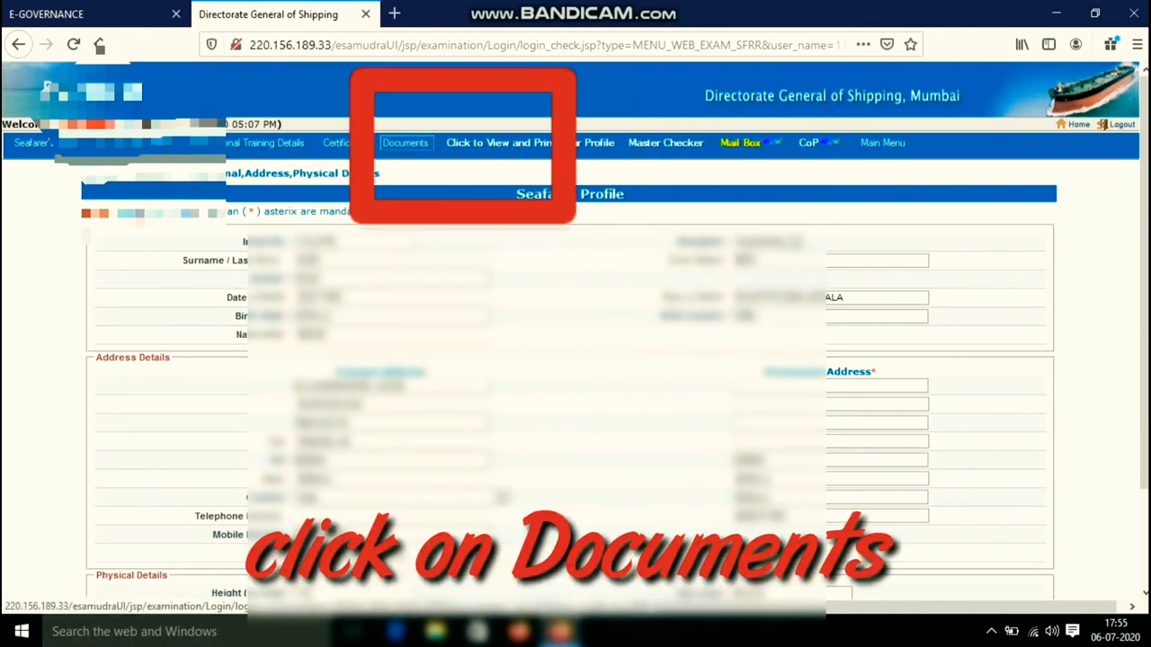
# Choose 'Request to Add More / Update Existing Passport Details' from the Documents menu.
pyautogui.click(405, 143)
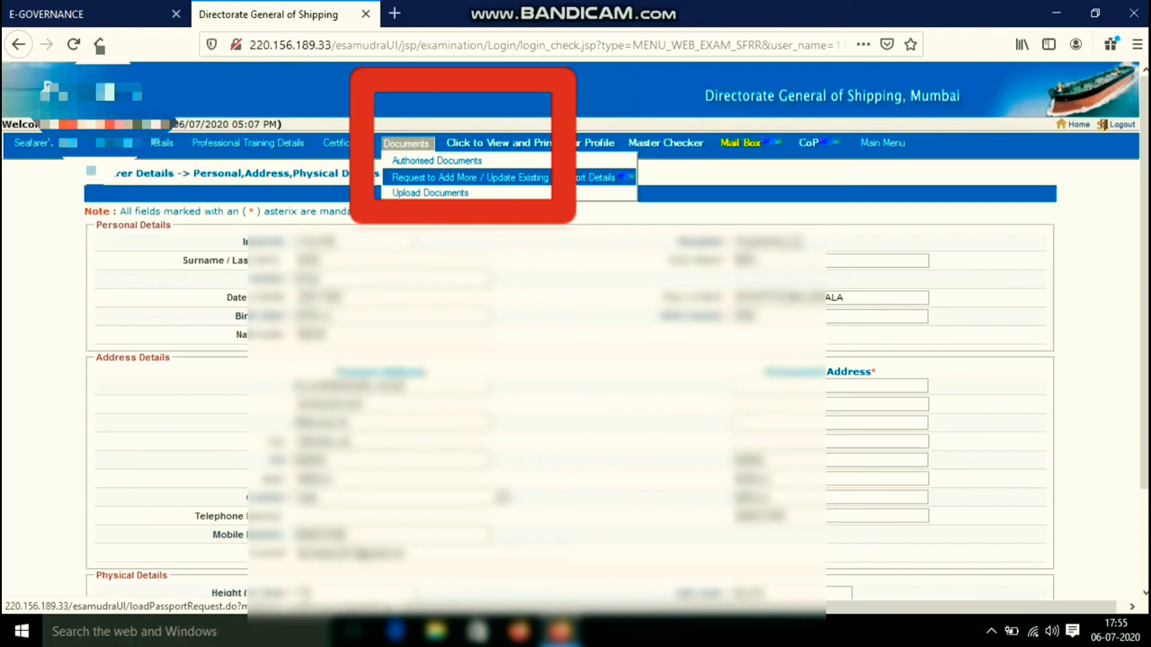
pyautogui.click(469, 177)
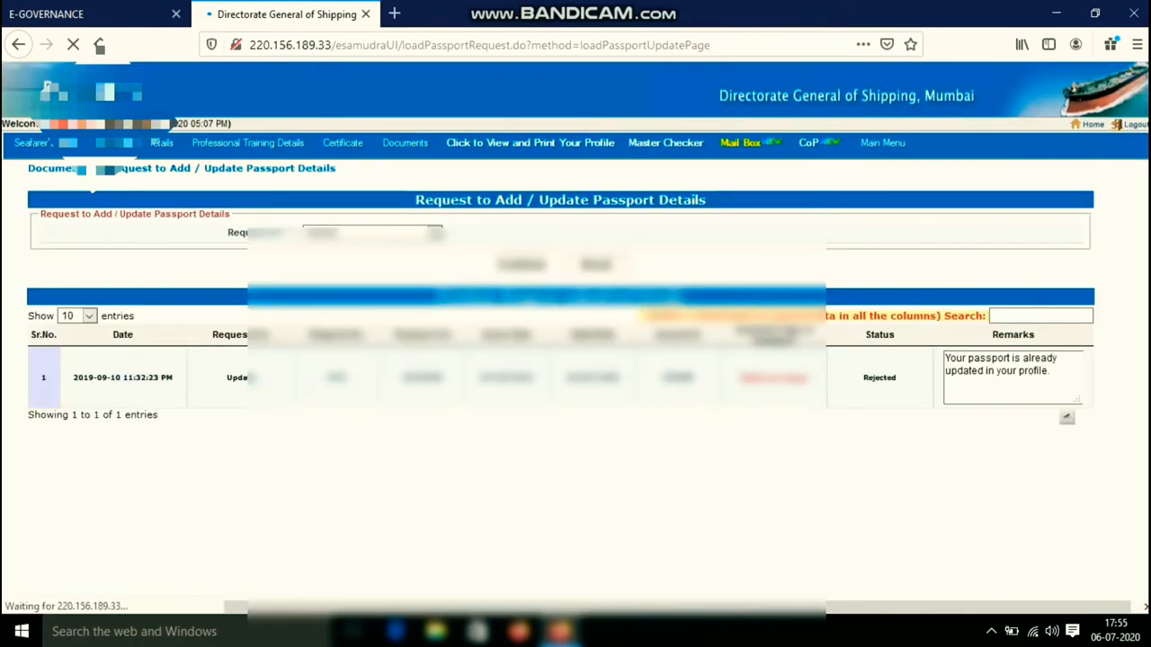